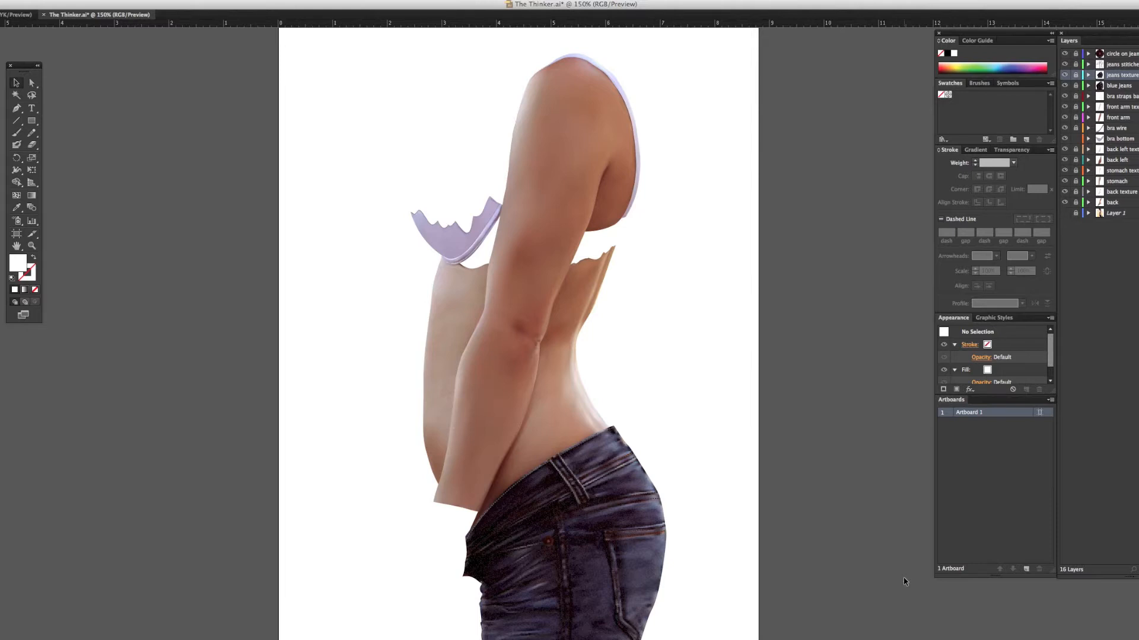
mouse_move(733, 509)
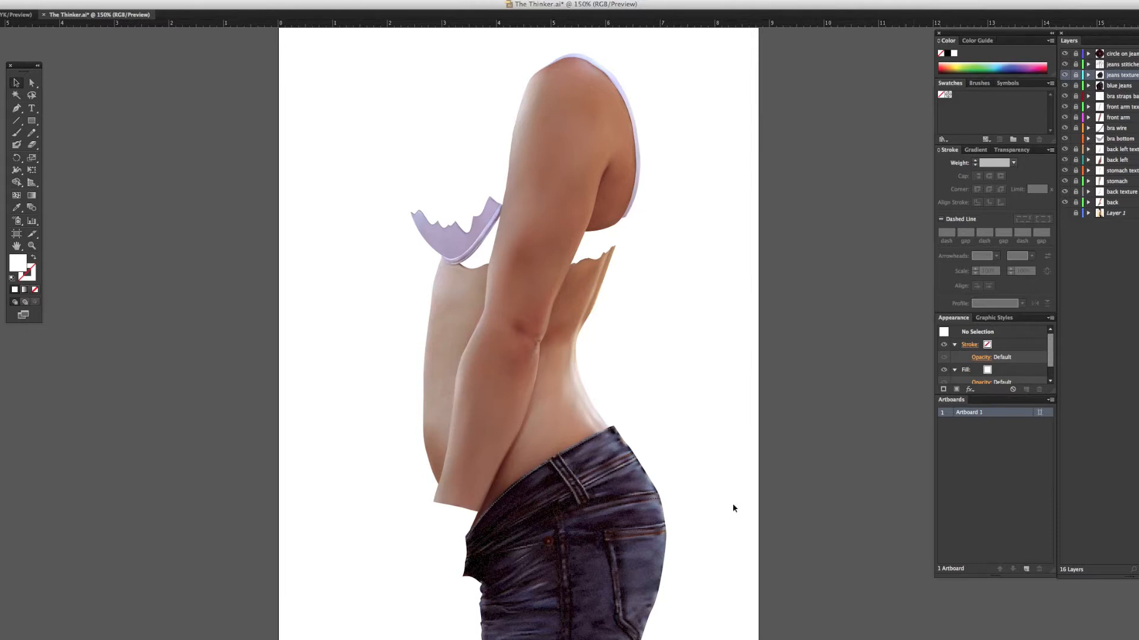
mouse_move(537, 241)
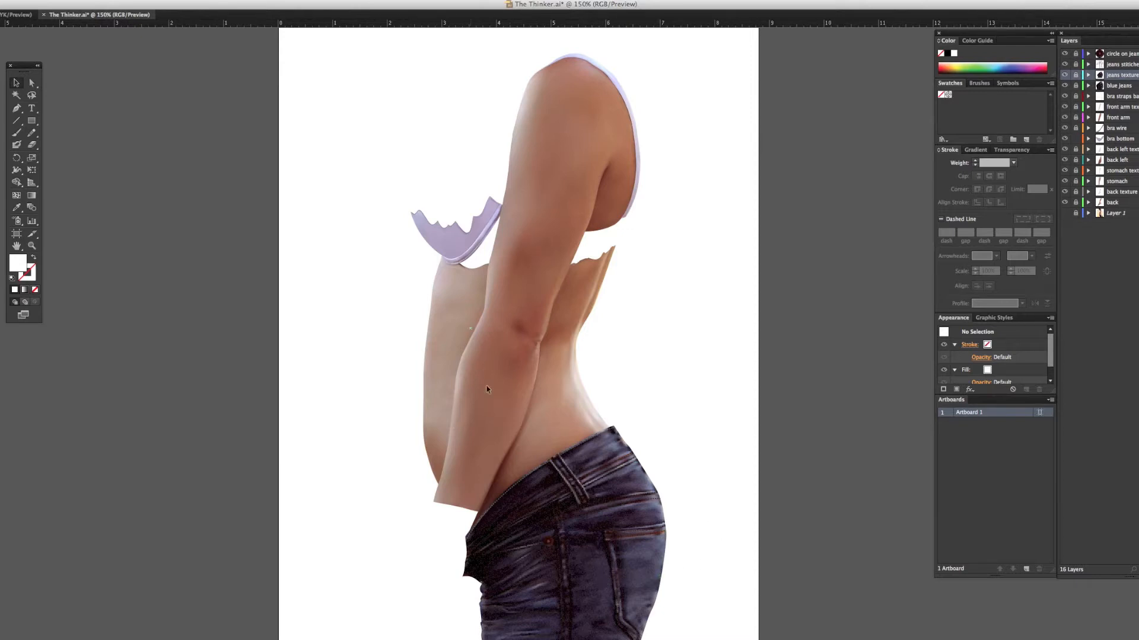
mouse_move(551, 204)
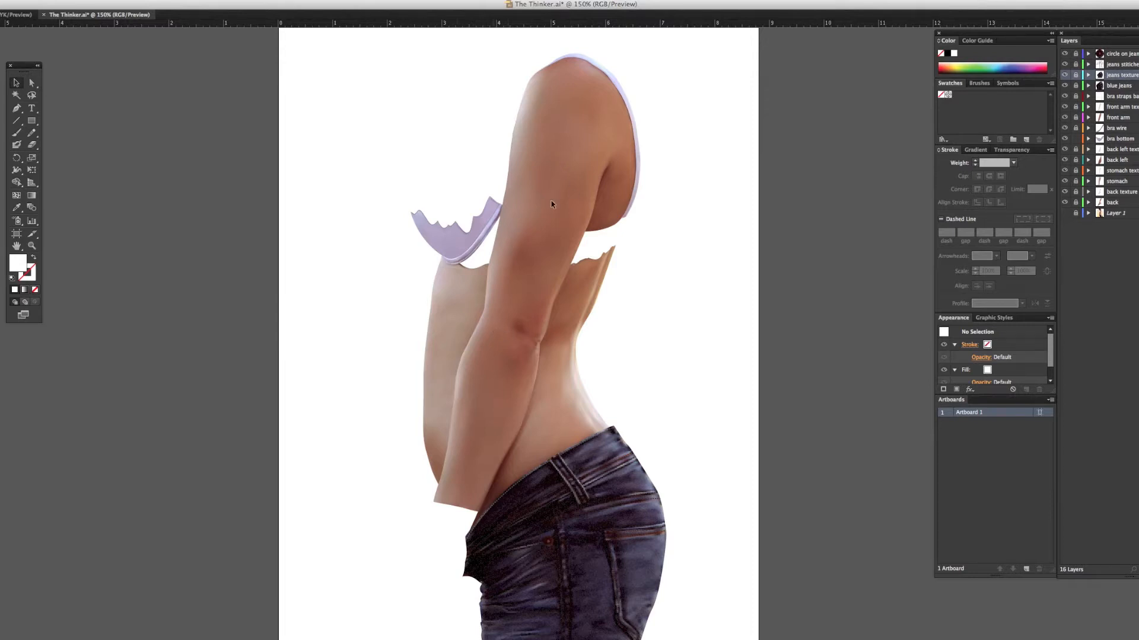
mouse_move(548, 196)
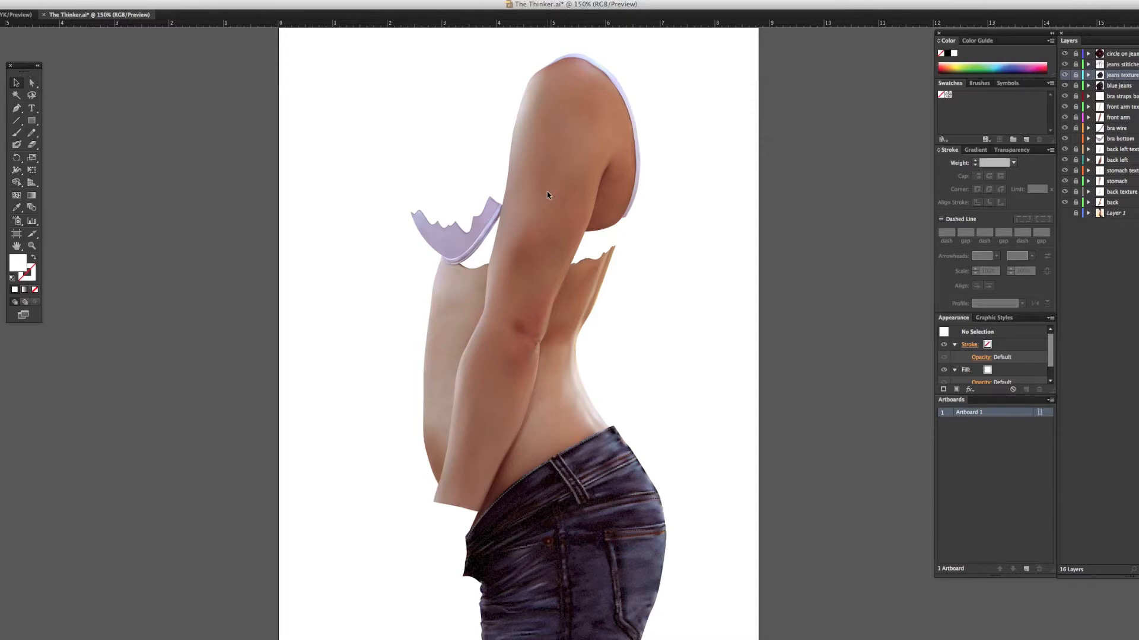
mouse_move(1057, 211)
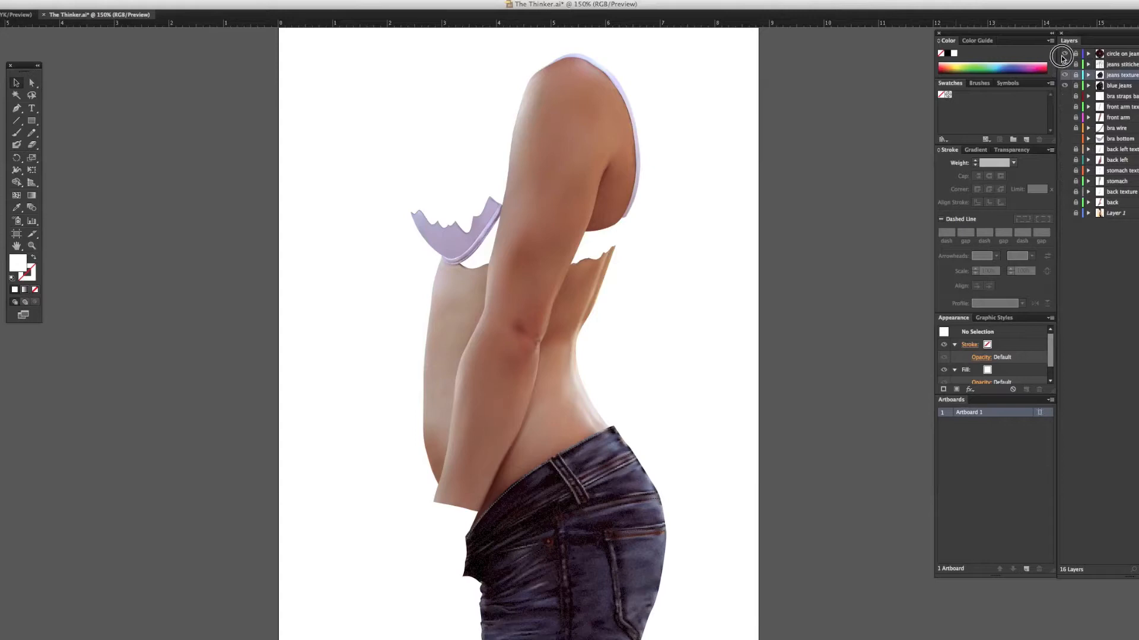
Leave outline preview (cmd+Y) and scroll down to view the textured jeans up close
key("cmd+y")
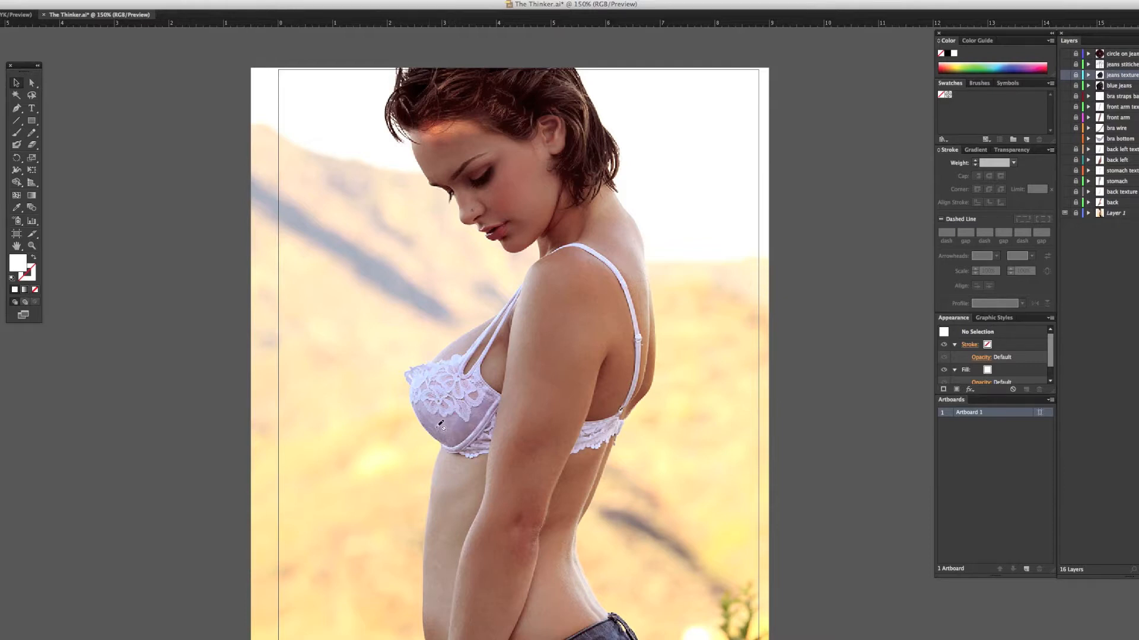
mouse_move(442, 387)
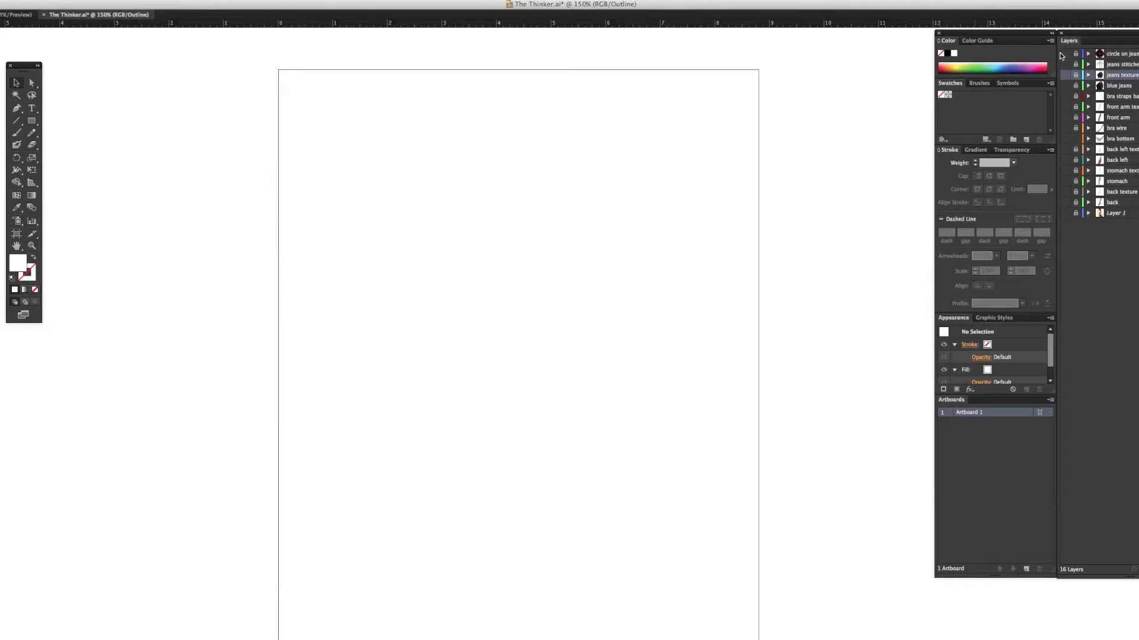
mouse_move(1063, 57)
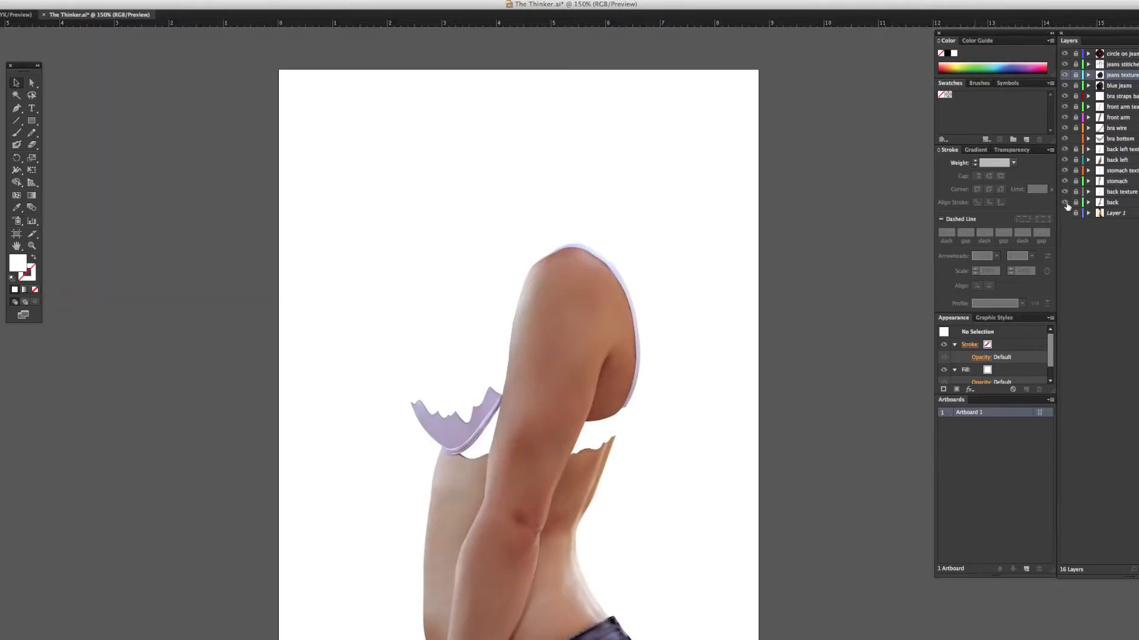
scroll("down", 3)
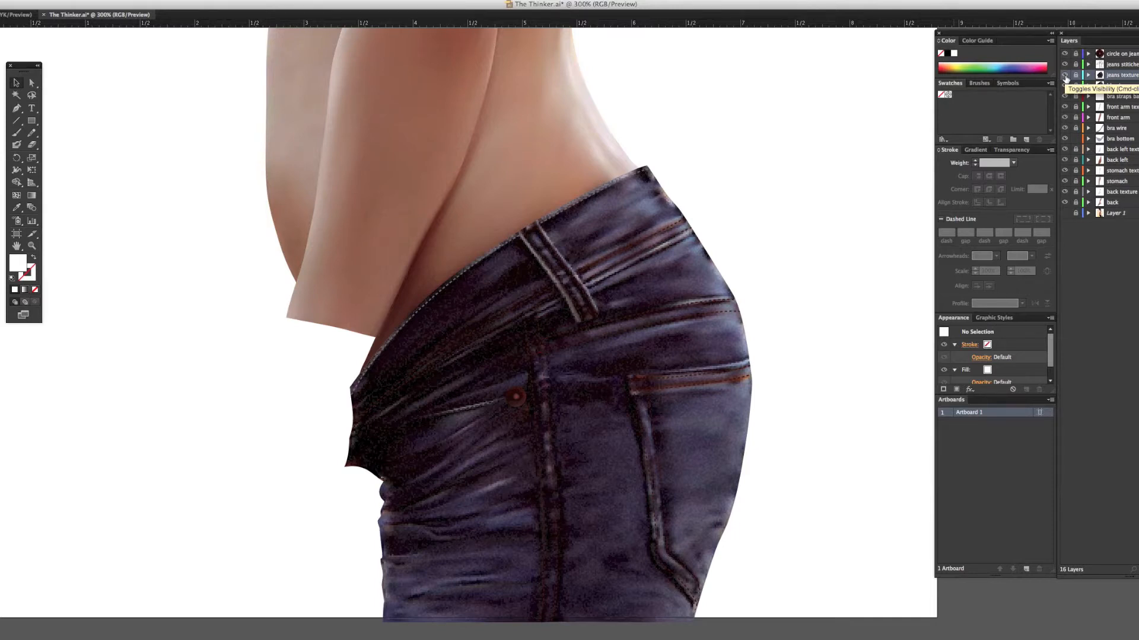
left_click(1065, 75)
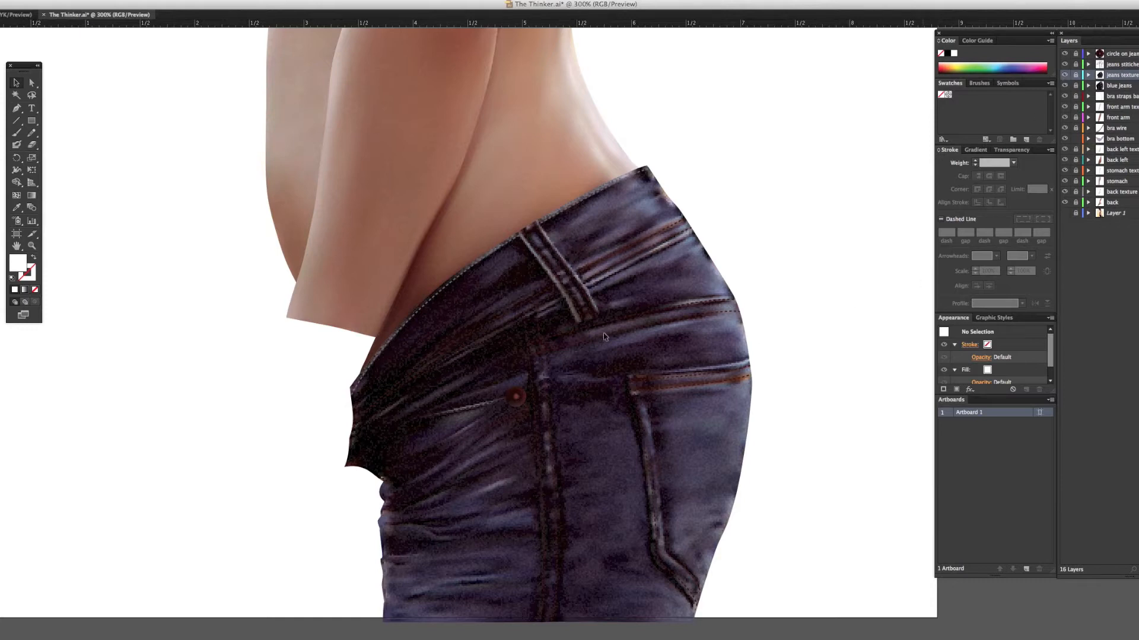
mouse_move(433, 301)
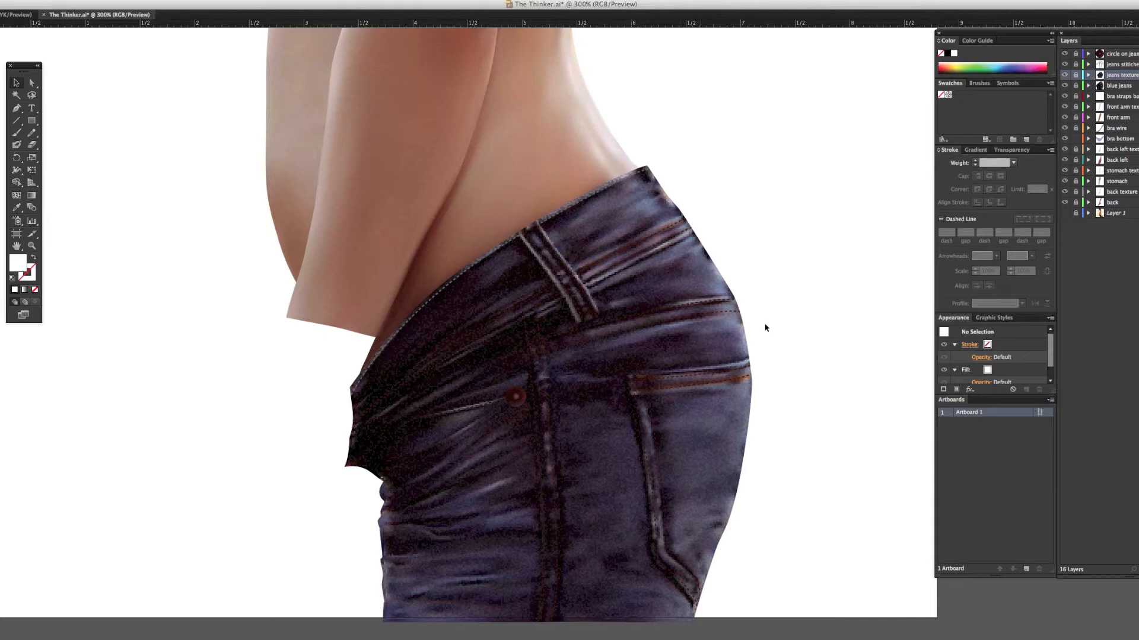
mouse_move(684, 353)
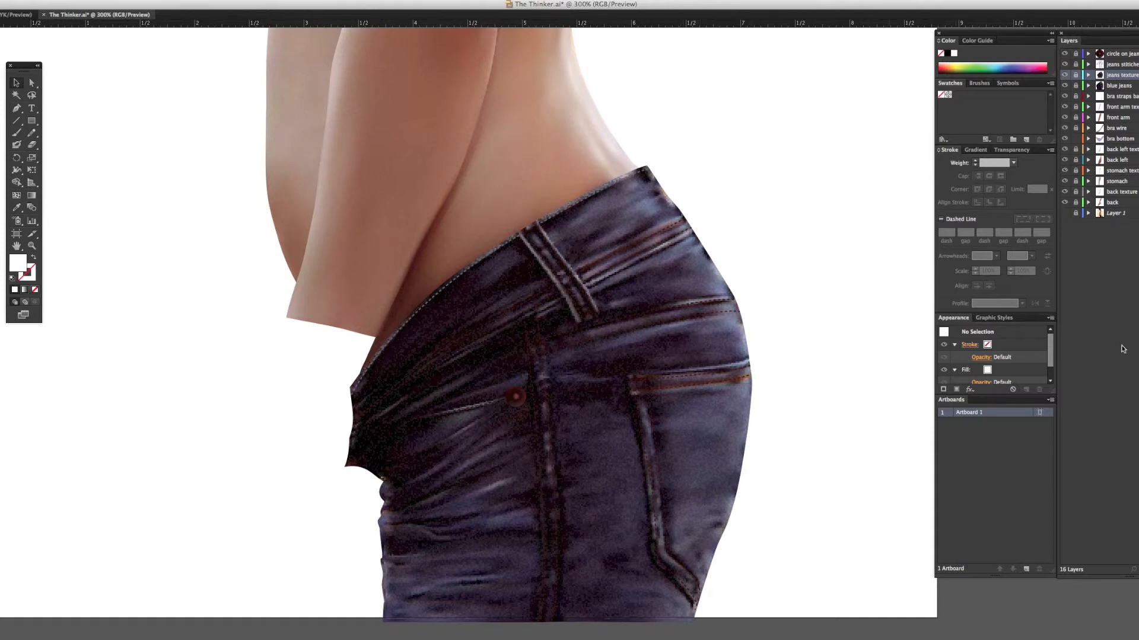
mouse_move(1076, 65)
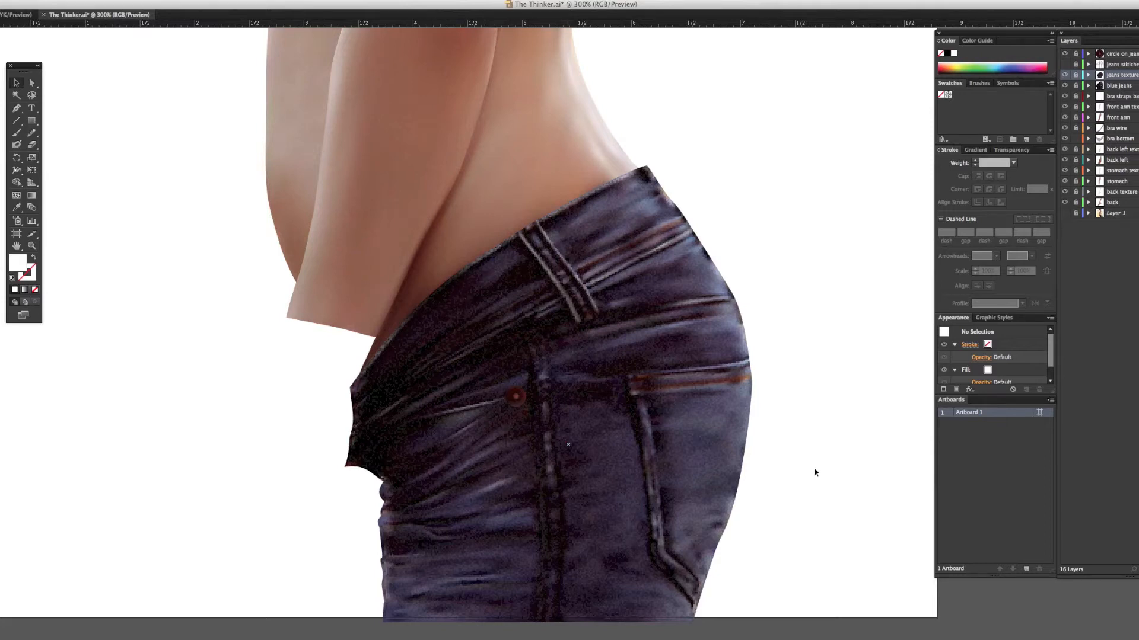
mouse_move(646, 390)
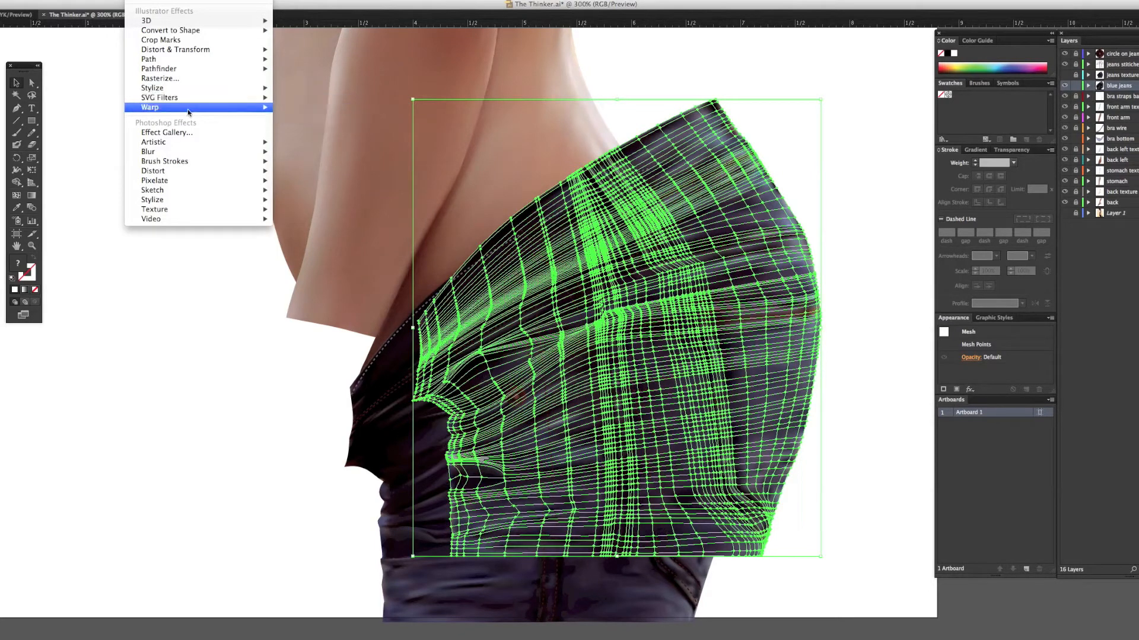
mouse_move(175, 50)
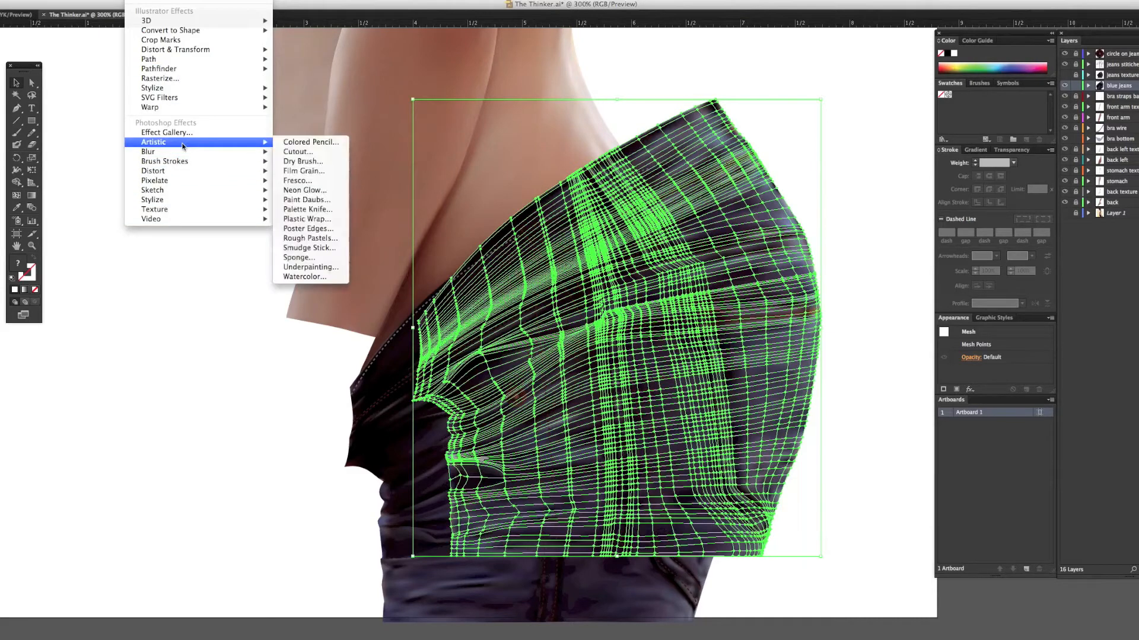
mouse_move(149, 151)
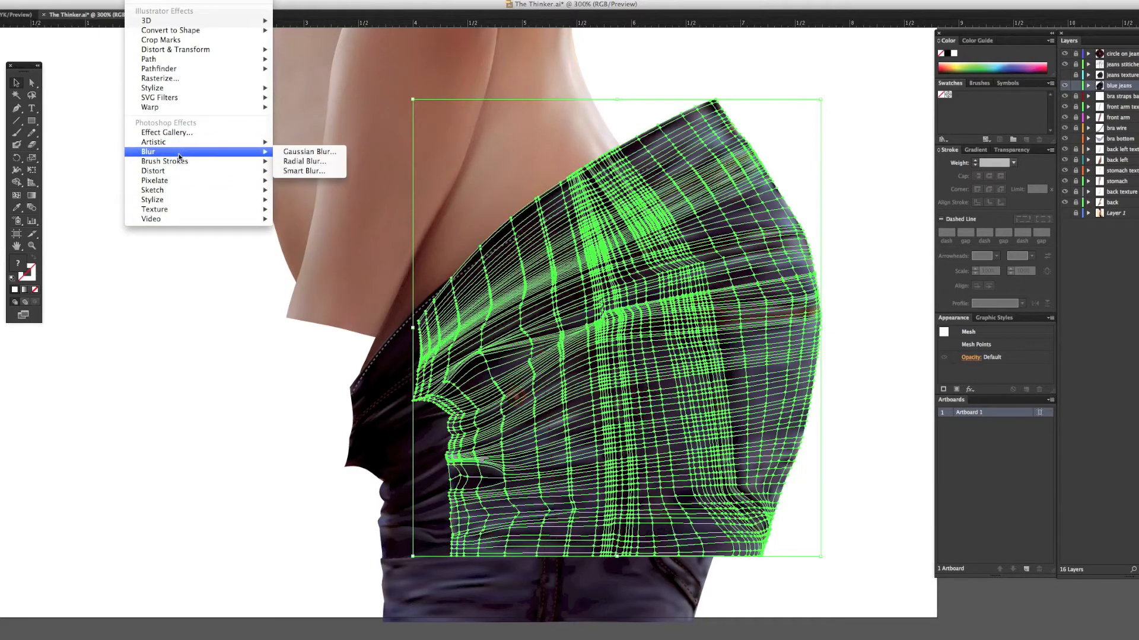
mouse_move(164, 160)
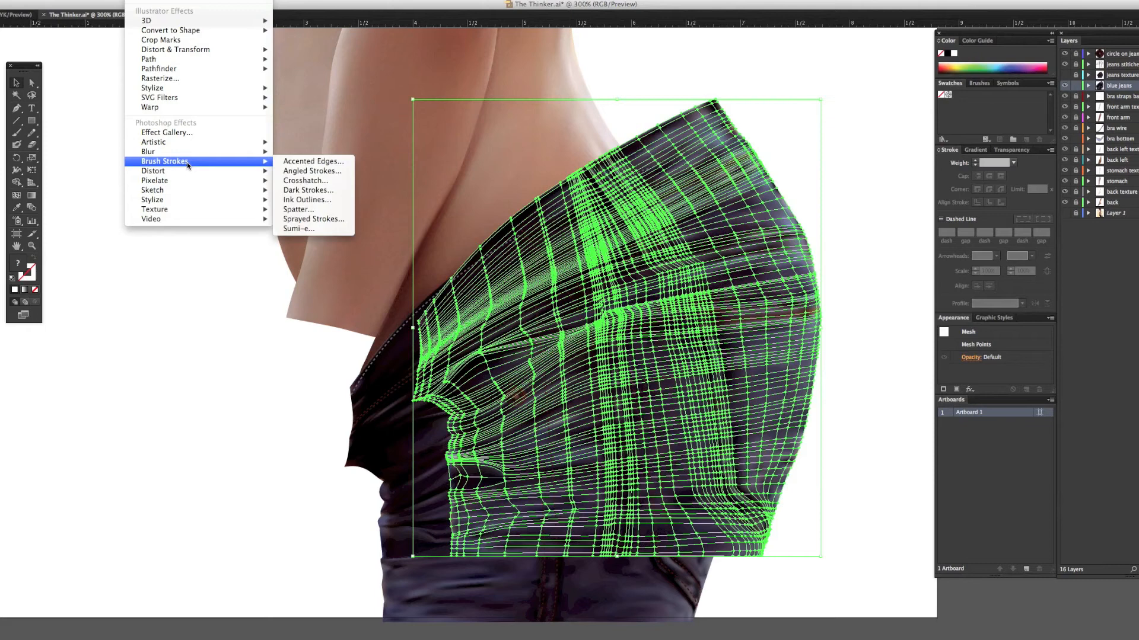
mouse_move(153, 171)
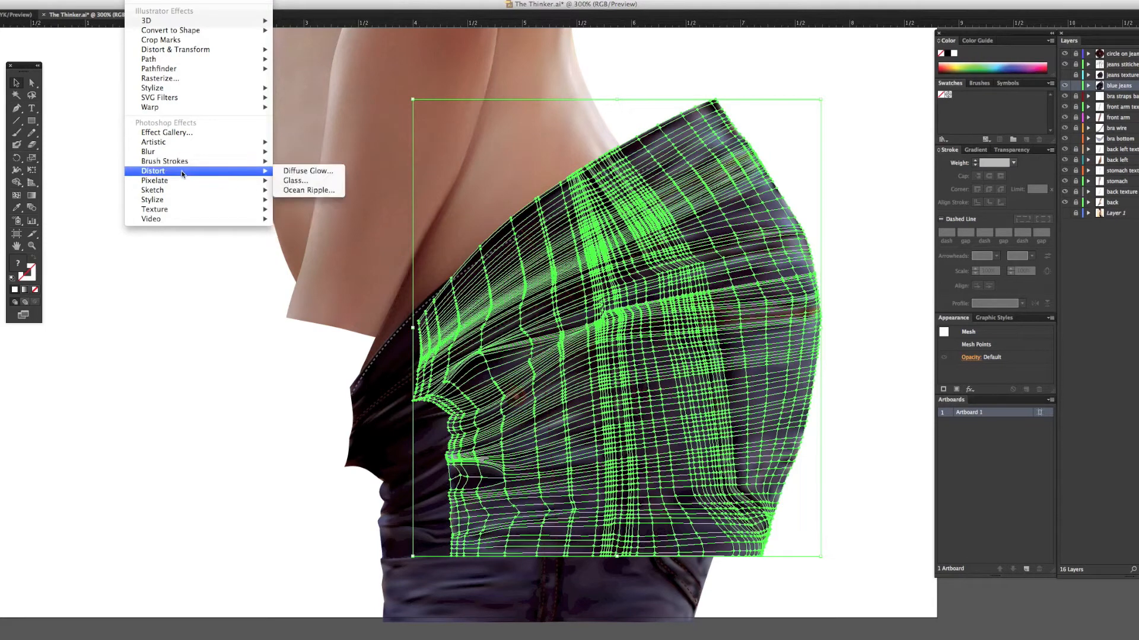
mouse_move(155, 181)
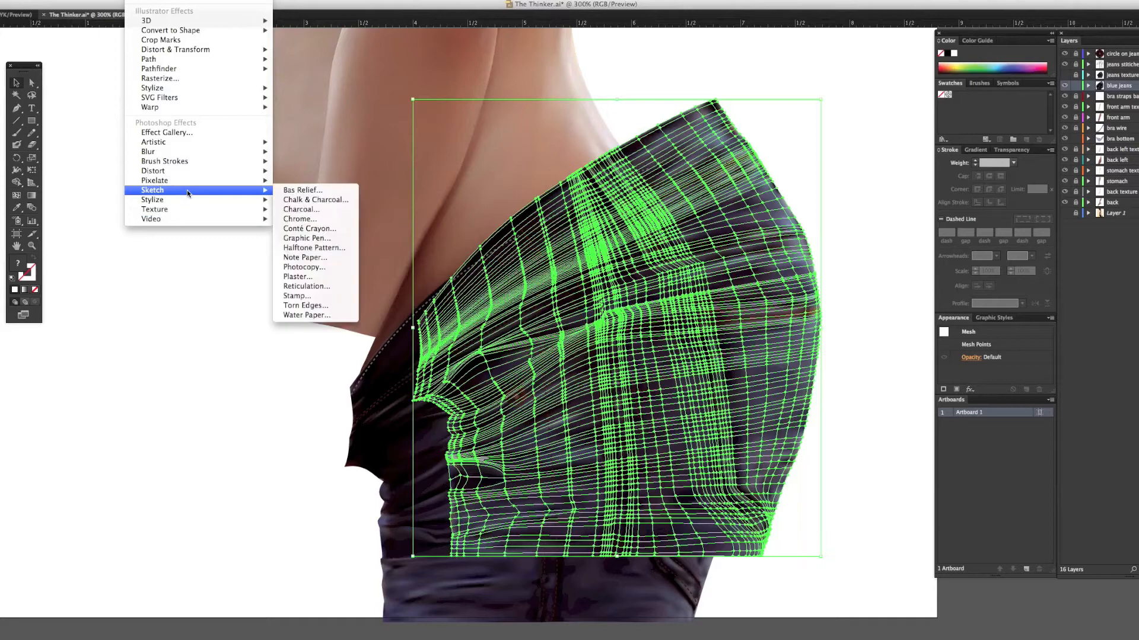
mouse_move(146, 20)
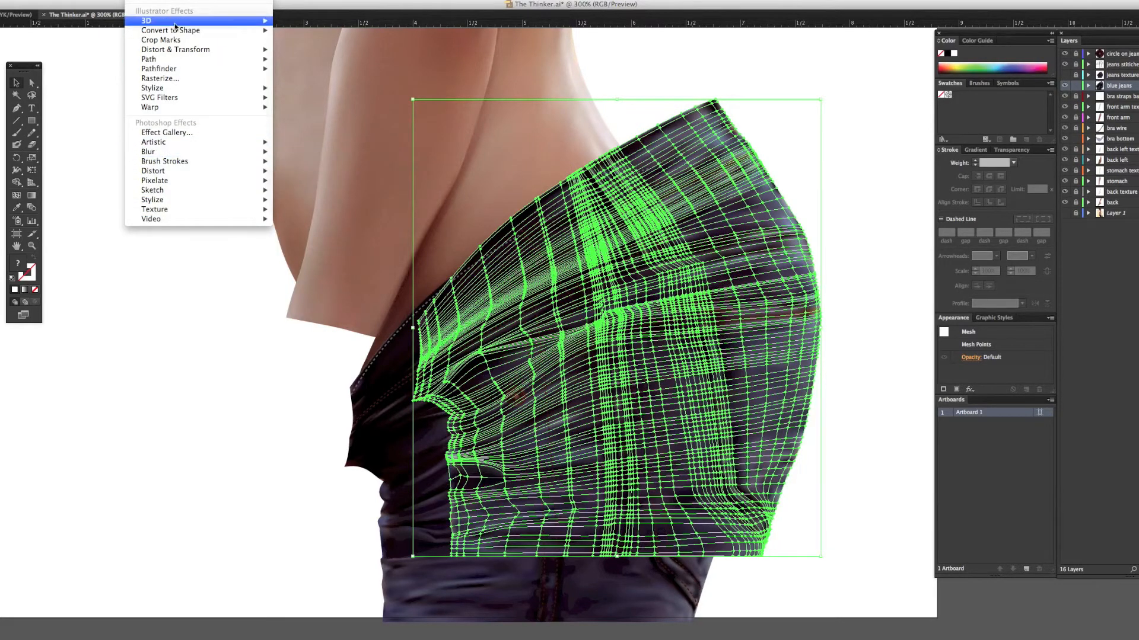
mouse_move(161, 40)
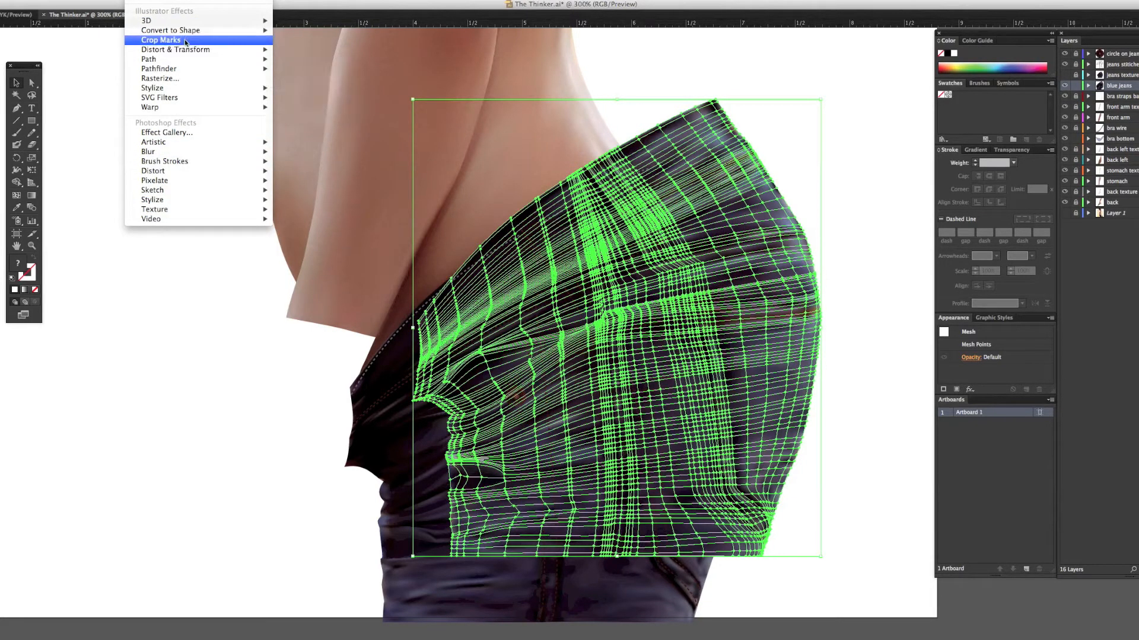
mouse_move(150, 60)
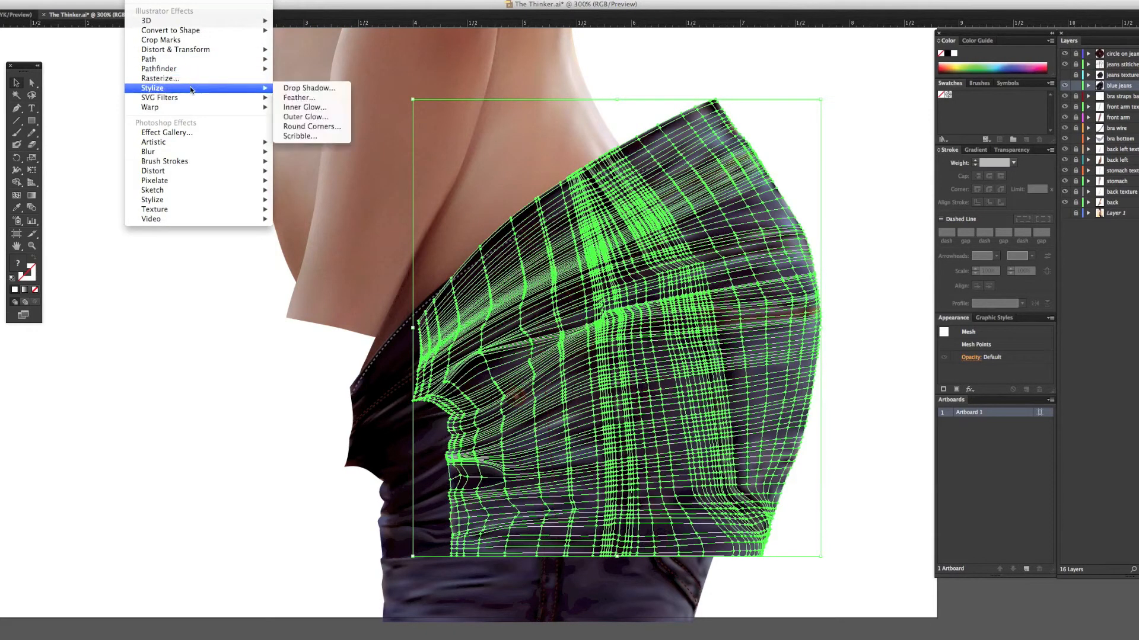
mouse_move(149, 107)
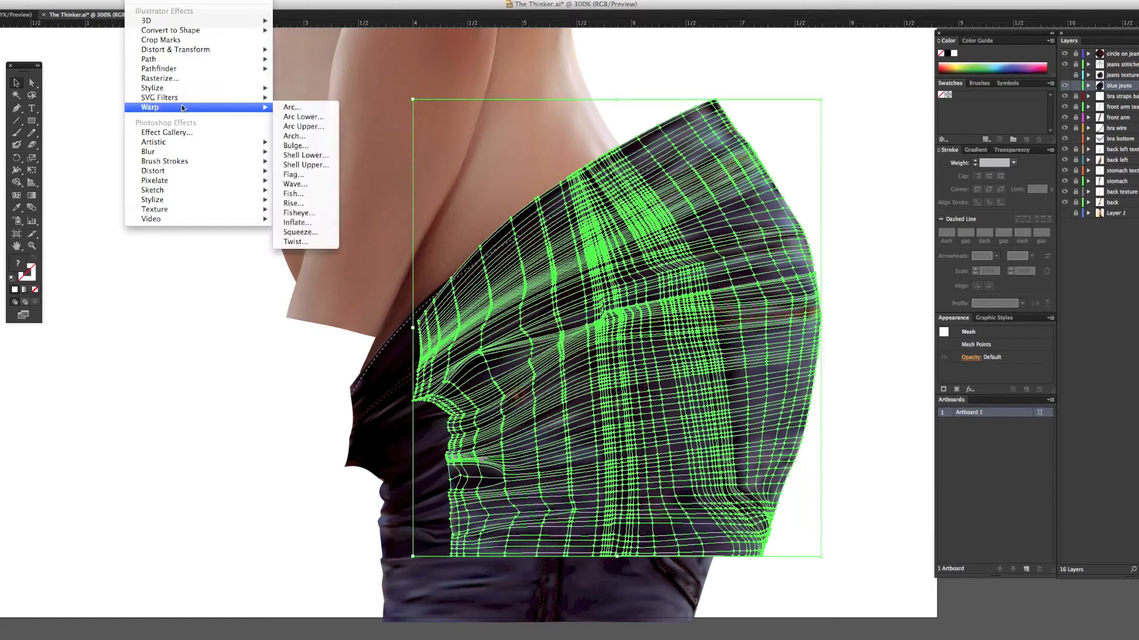
mouse_move(166, 132)
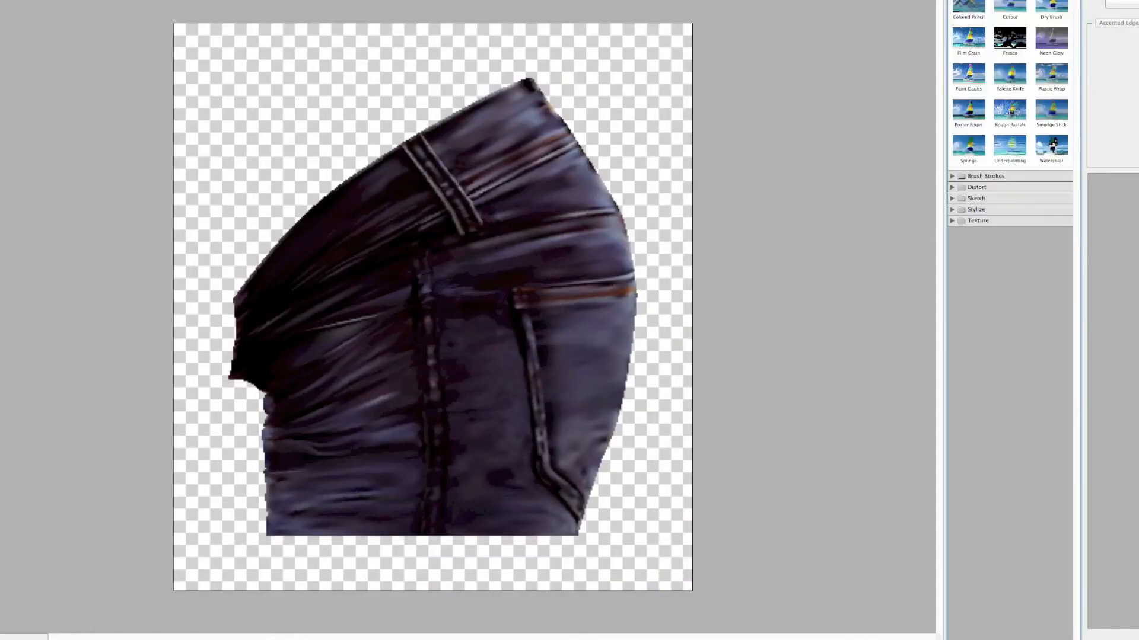
Preview Sponge and Film Grain, then settle on the Grain texture for the denim
left_click(968, 147)
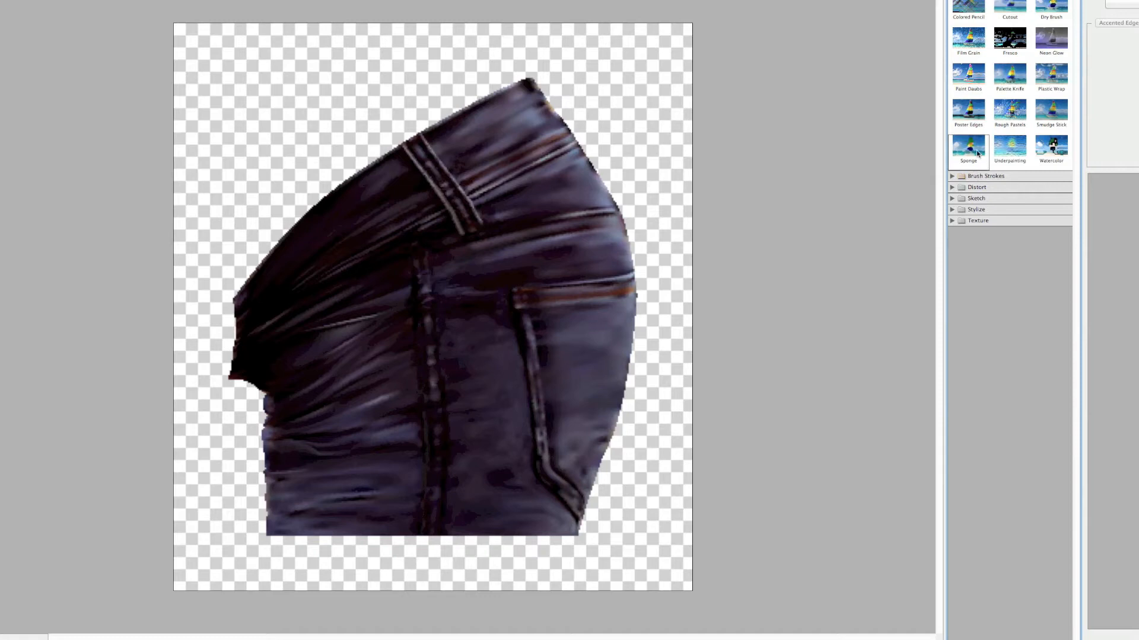
left_click(968, 40)
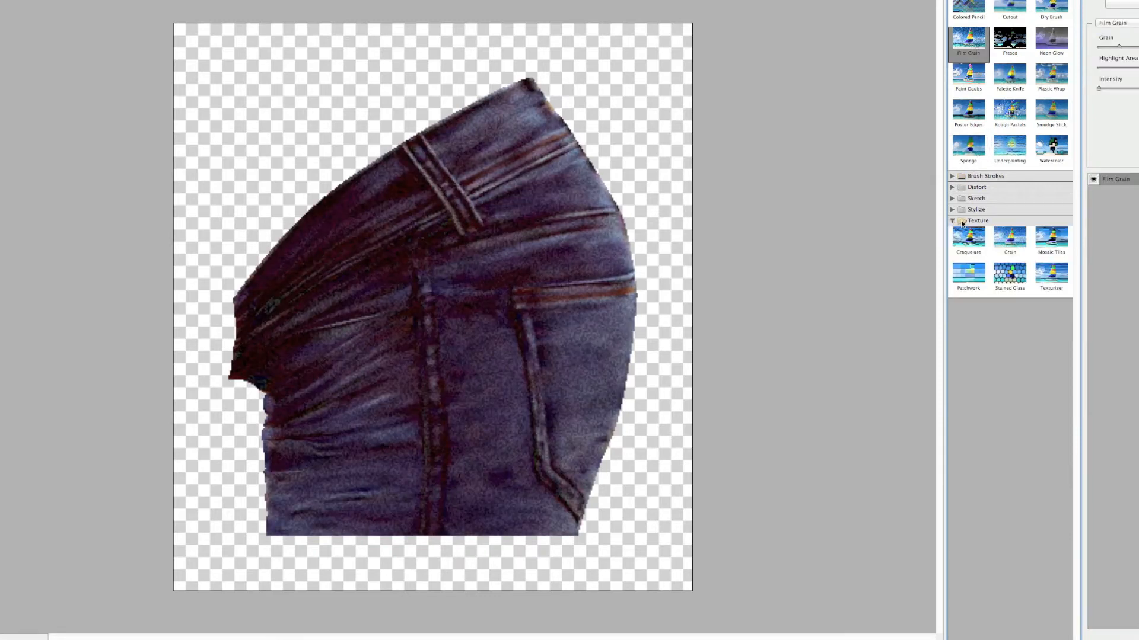
left_click(1010, 238)
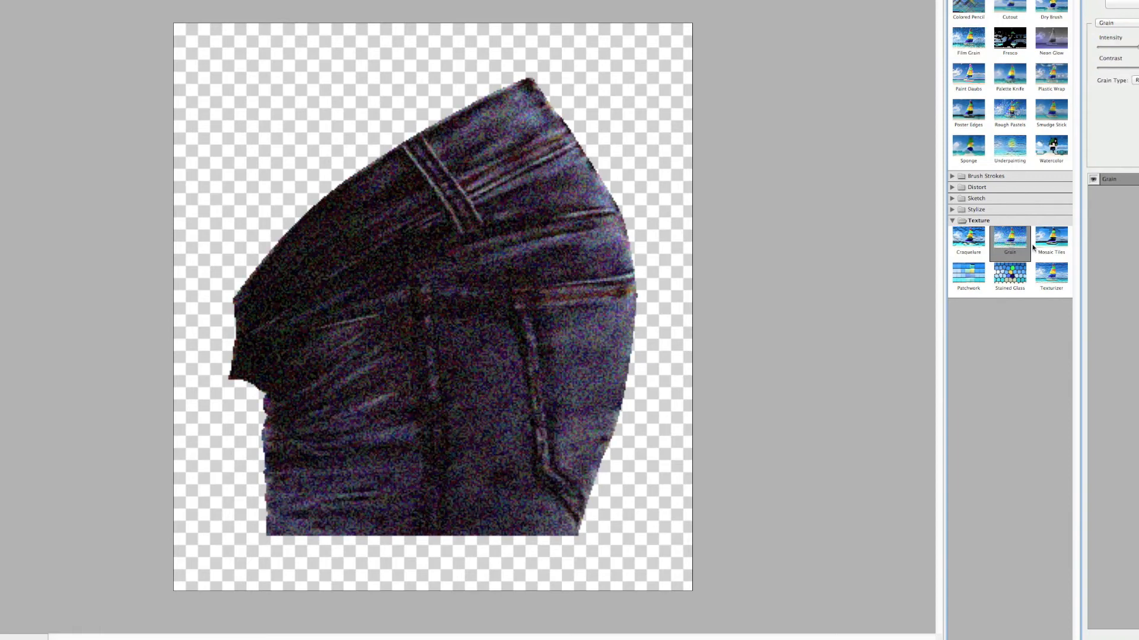
Choose a different grain type and lower the grain intensity on the jeans
left_click(1108, 22)
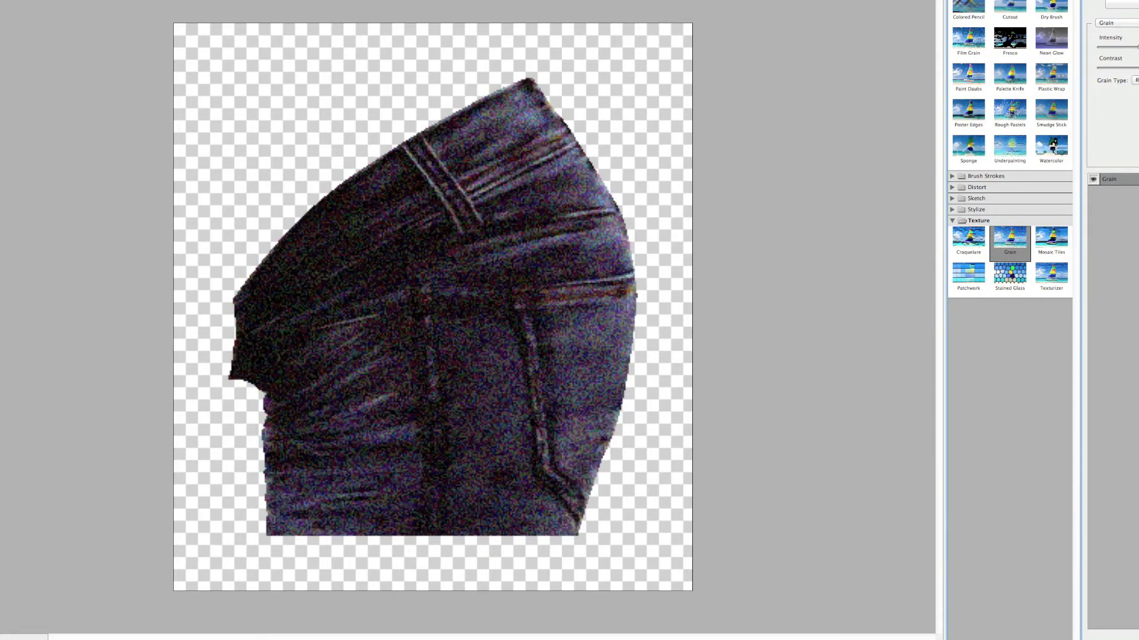
left_click(1130, 79)
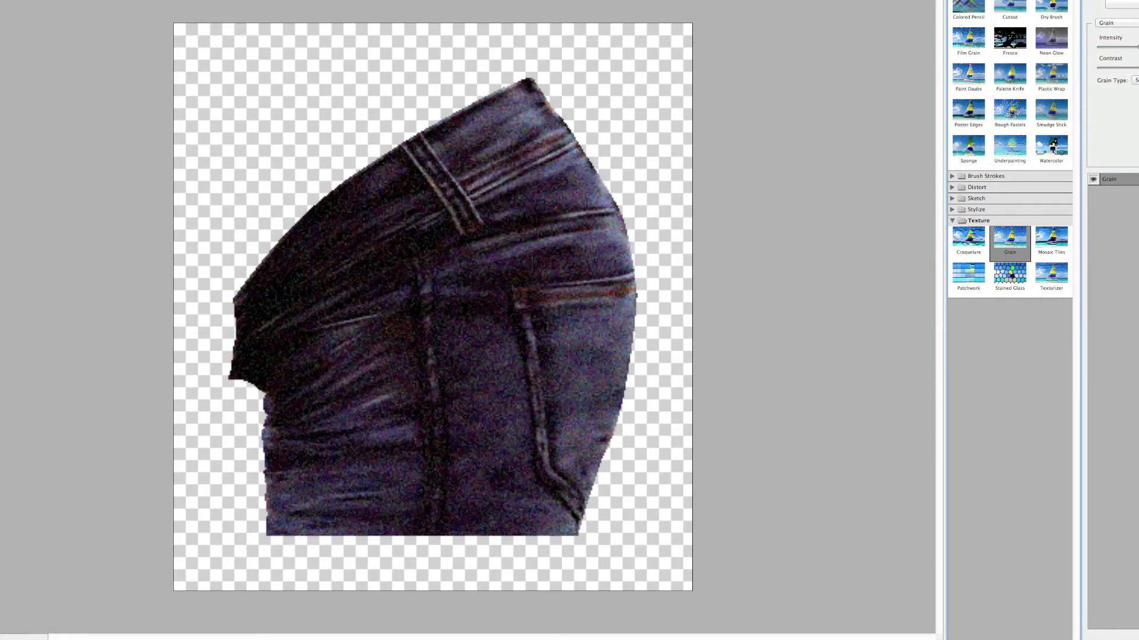
left_click(1133, 79)
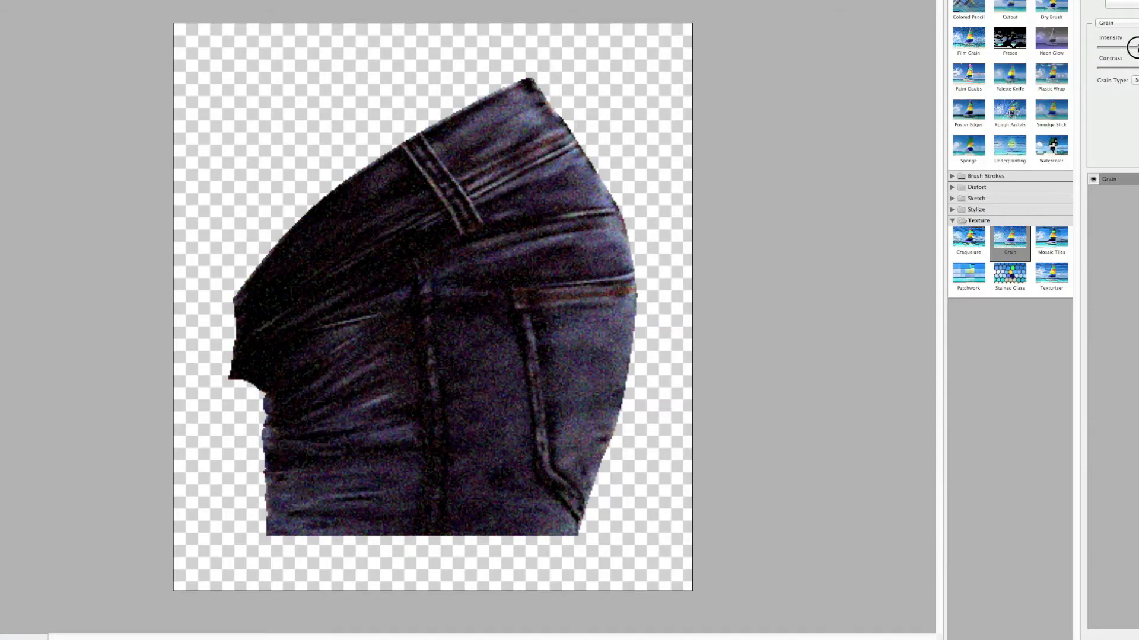
left_click_drag(1130, 46, 1125, 45)
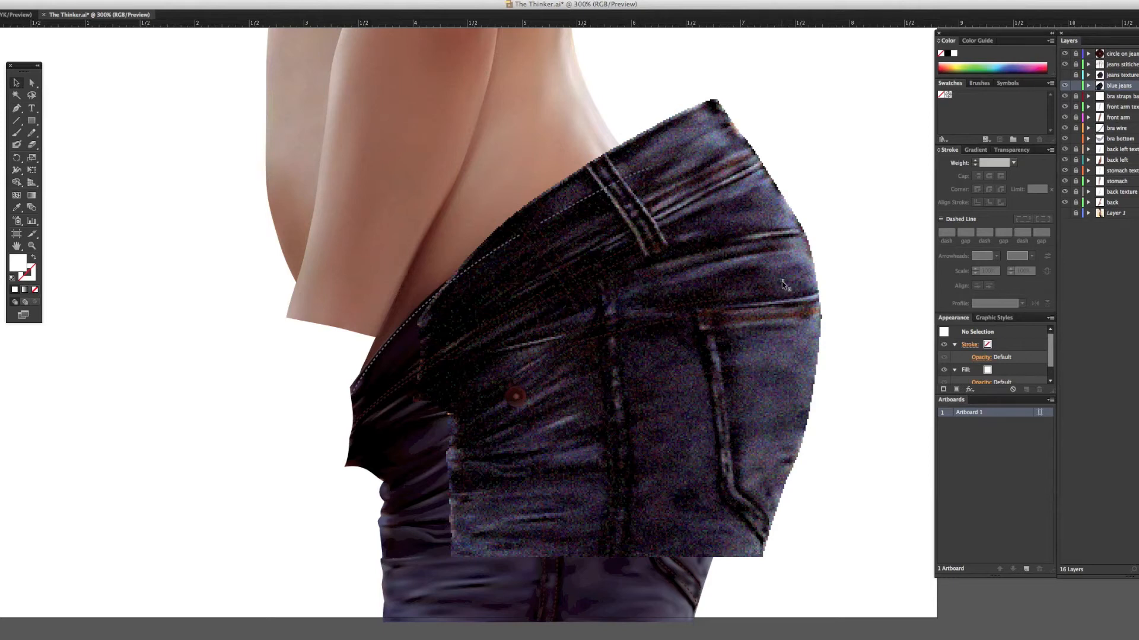
mouse_move(713, 156)
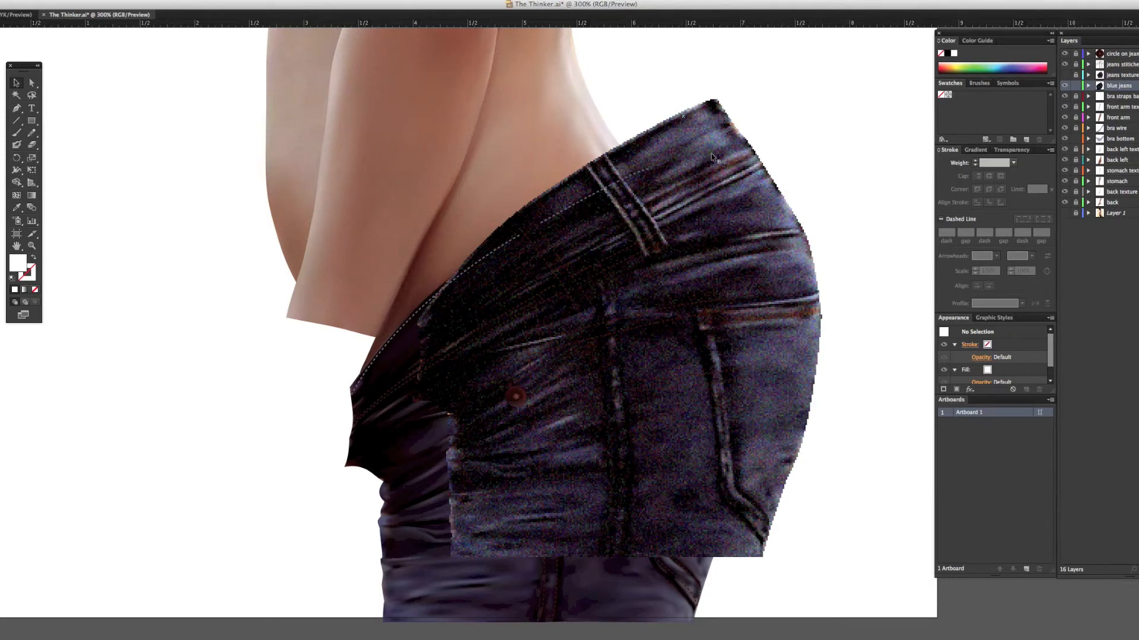
mouse_move(716, 134)
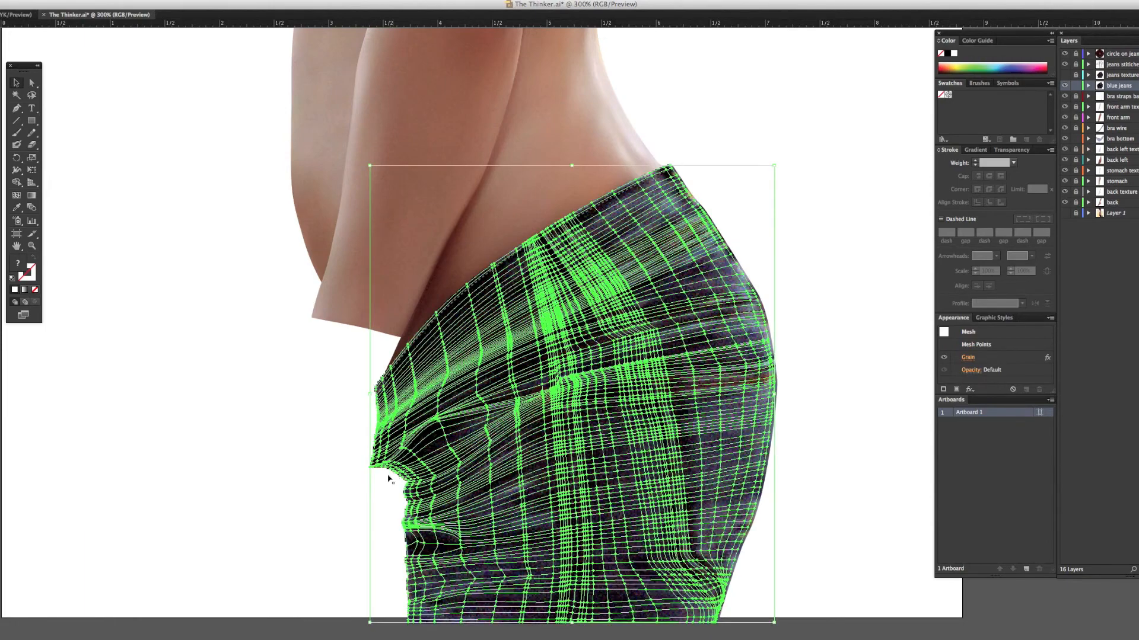
mouse_move(369, 394)
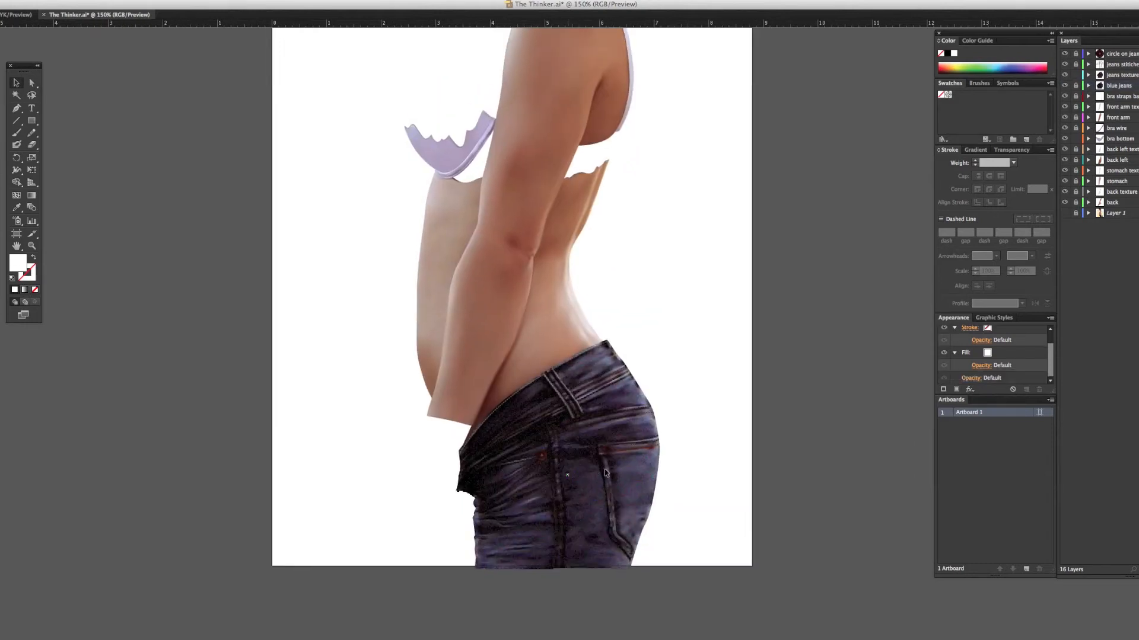
Select the jeans texture mesh and check its Luminosity blending and opacity in Transparency
left_click(606, 472)
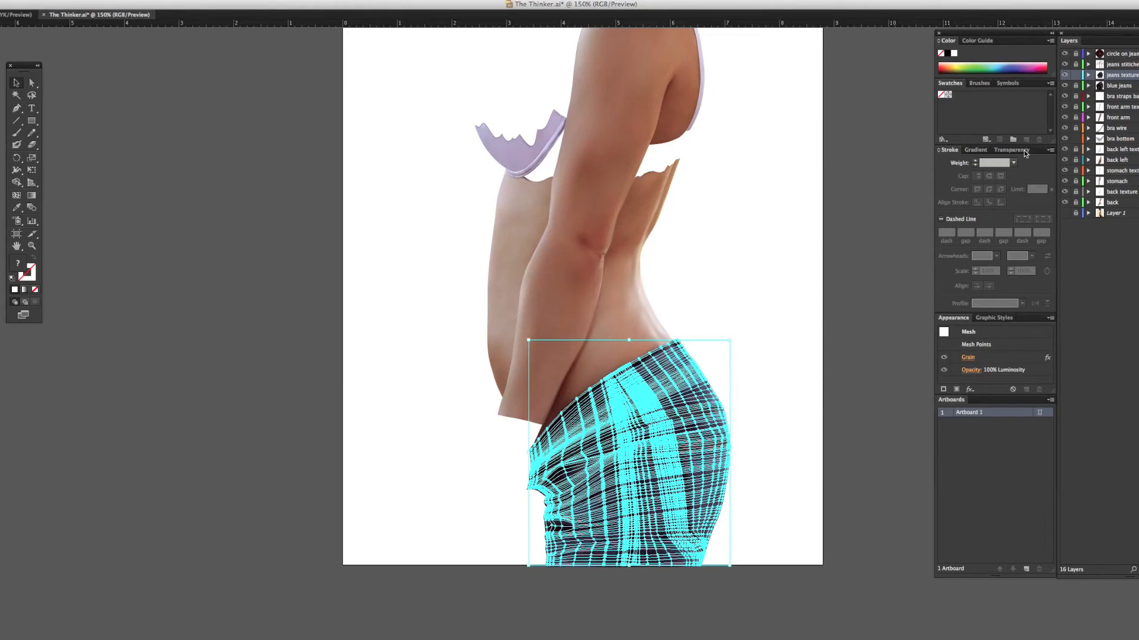
left_click(1010, 151)
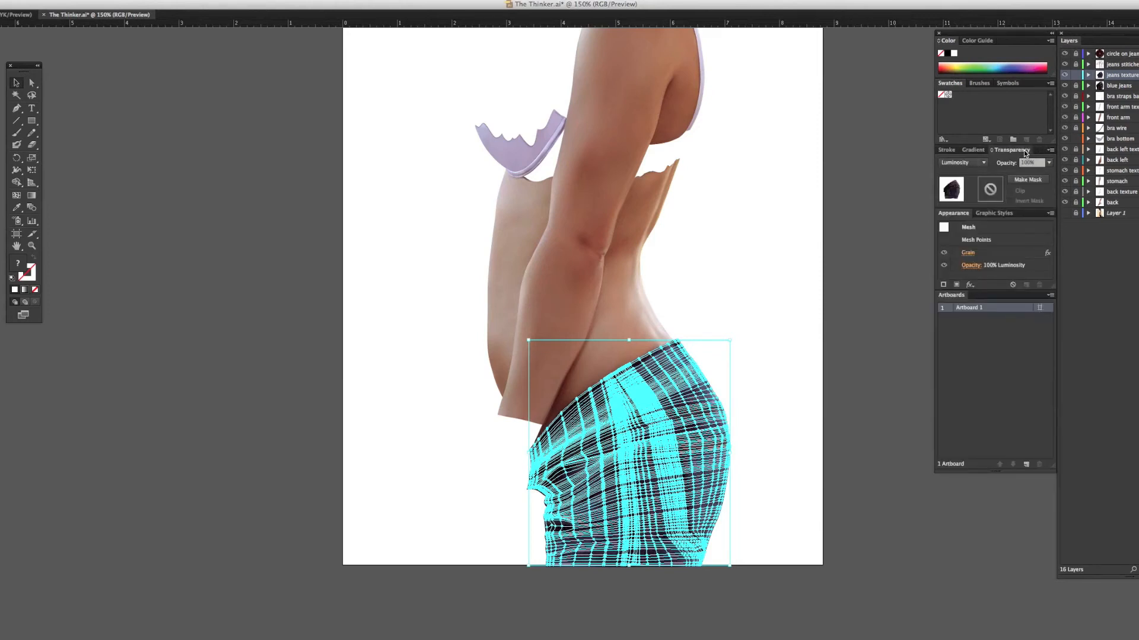
mouse_move(1029, 197)
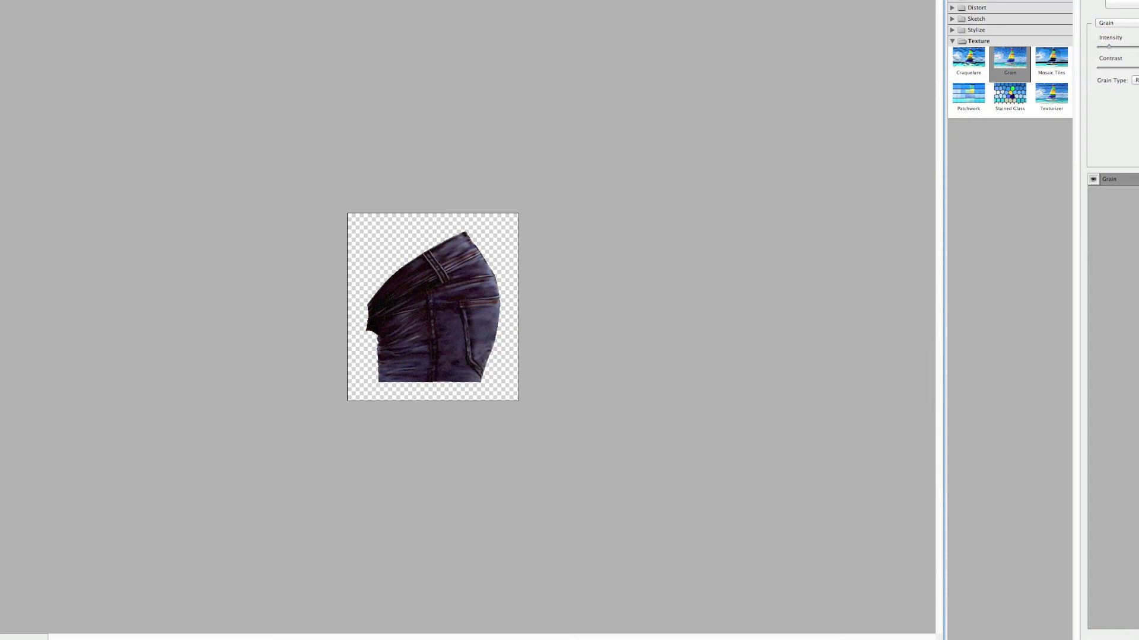
mouse_move(760, 117)
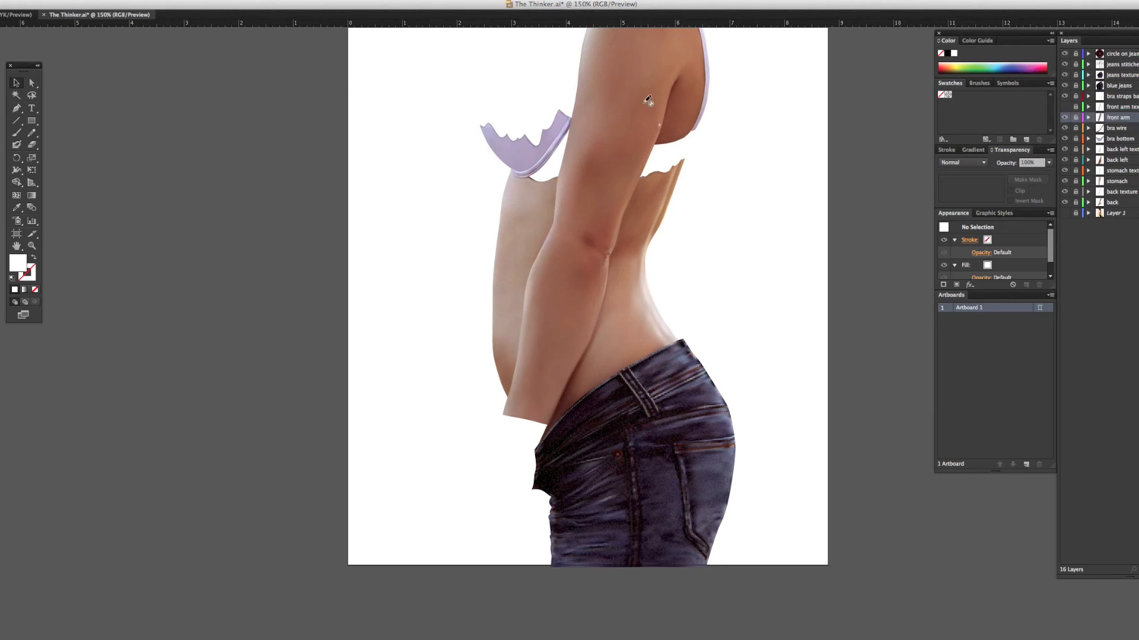
mouse_move(627, 66)
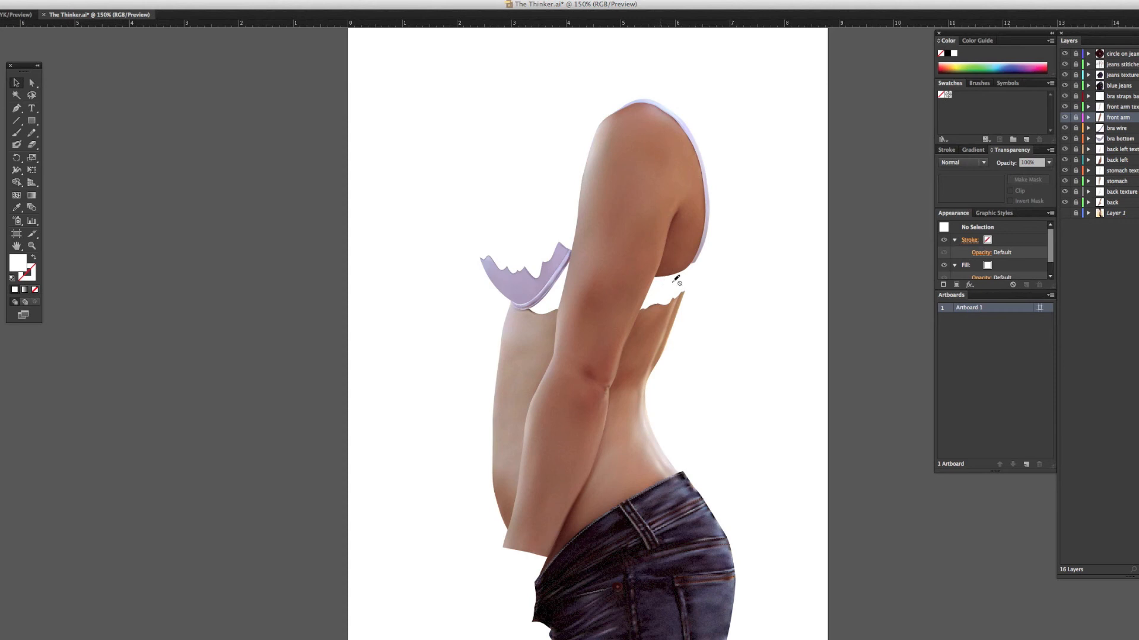
mouse_move(1066, 216)
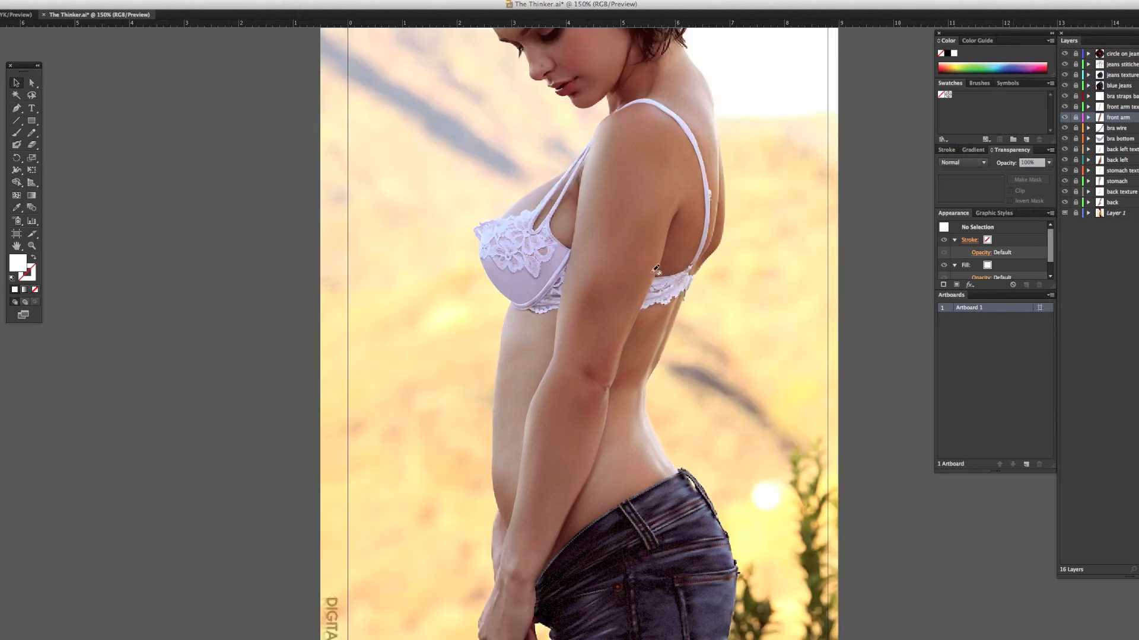
mouse_move(520, 243)
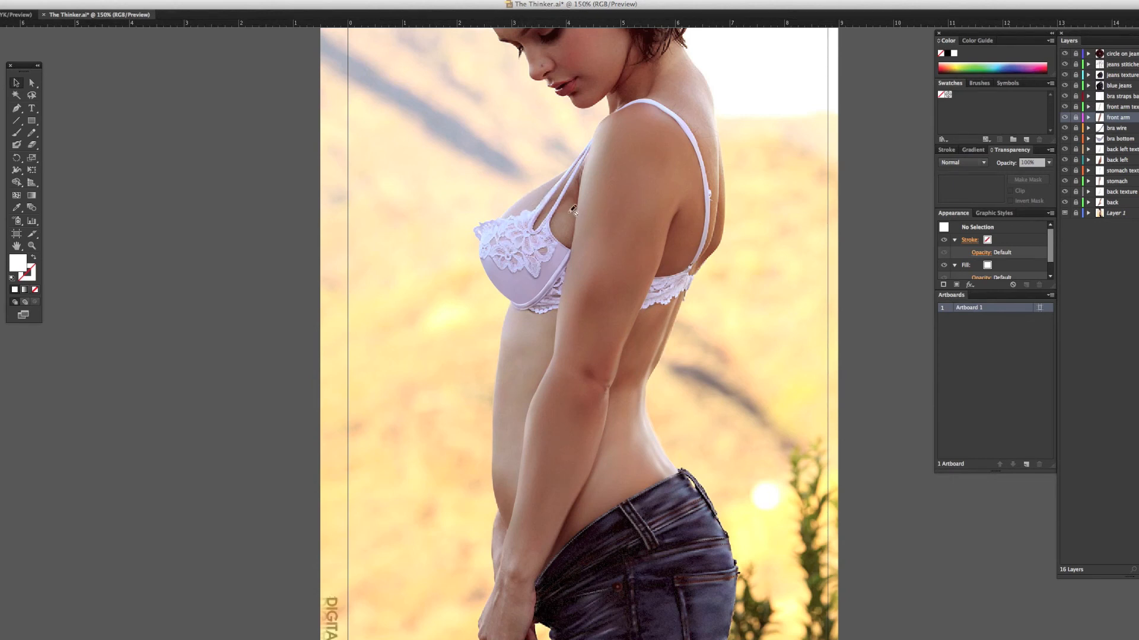
mouse_move(690, 80)
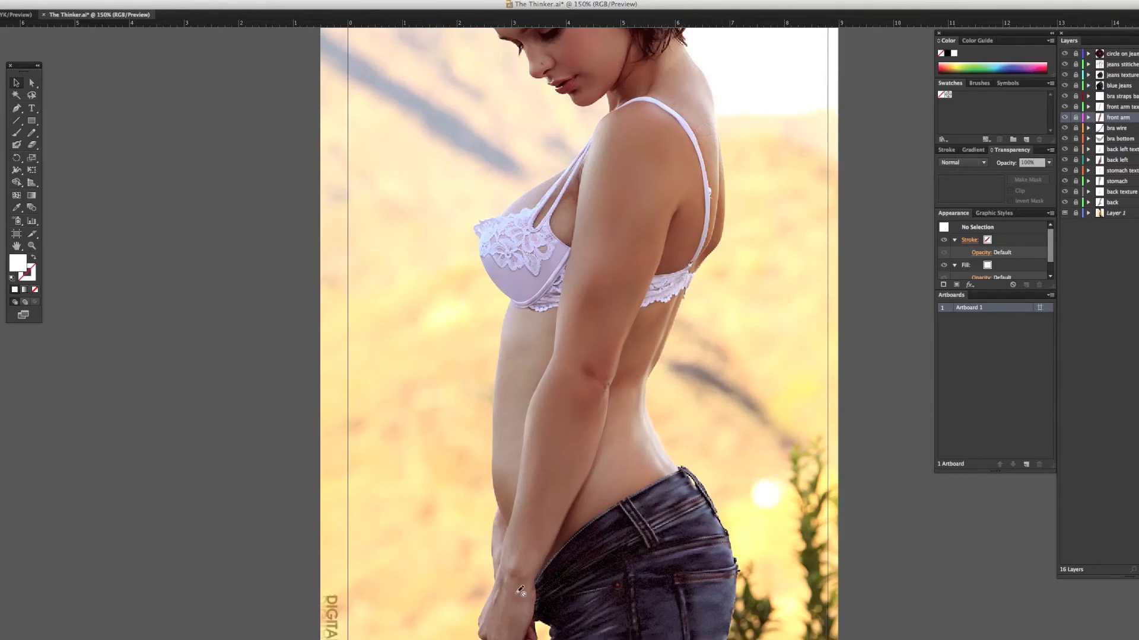
Scroll the reference photo down to the woman's torso and jeans for comparison
scroll("down", 3)
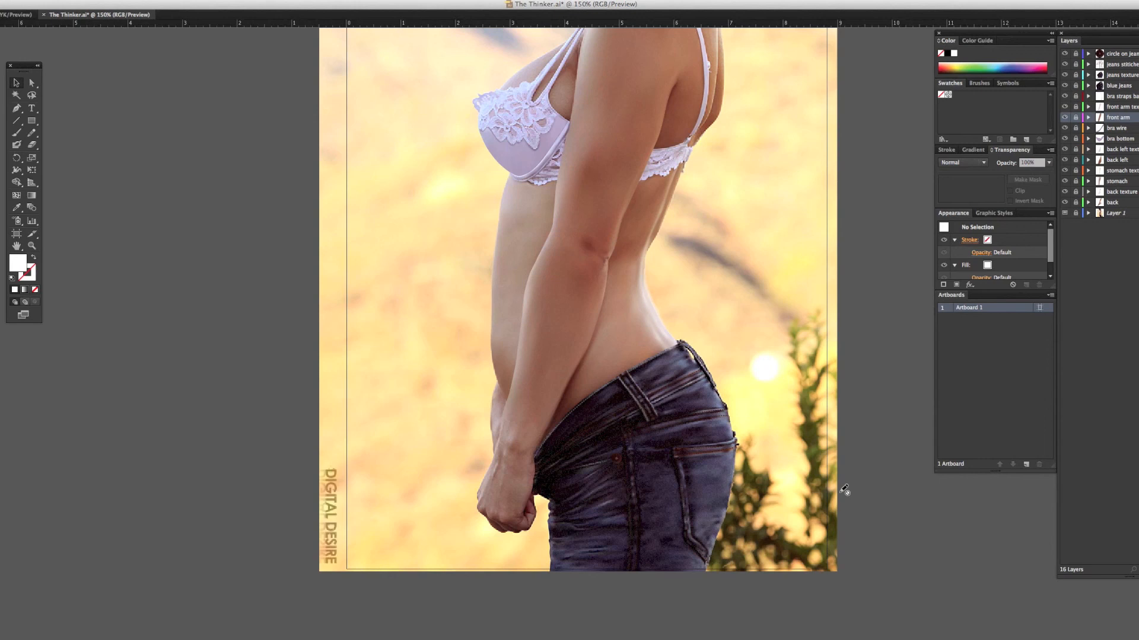
mouse_move(831, 510)
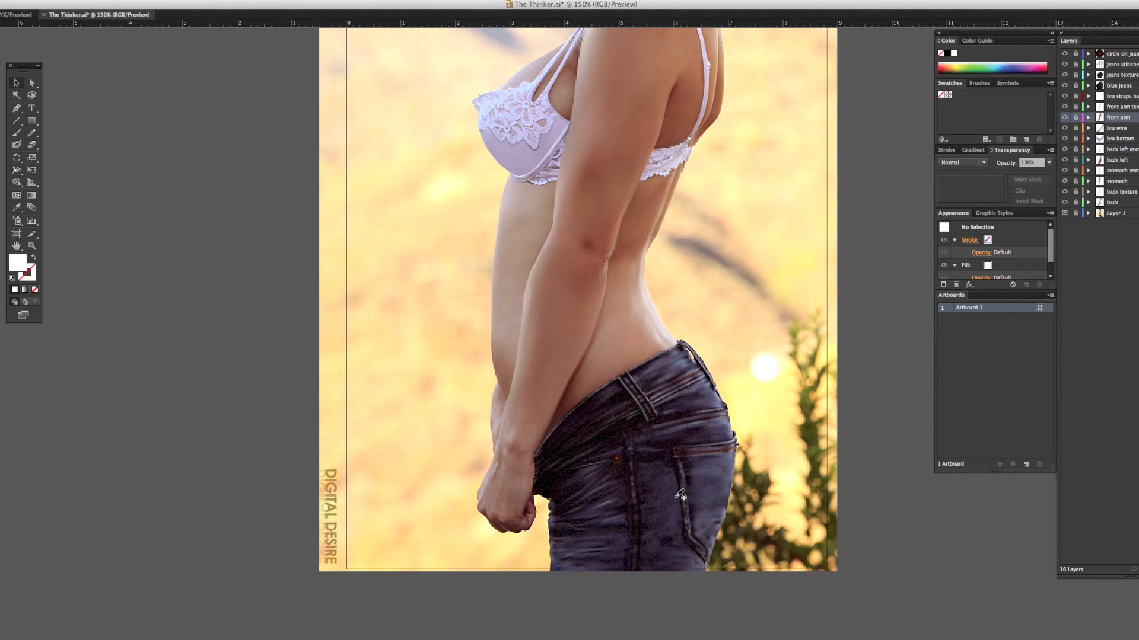
mouse_move(675, 494)
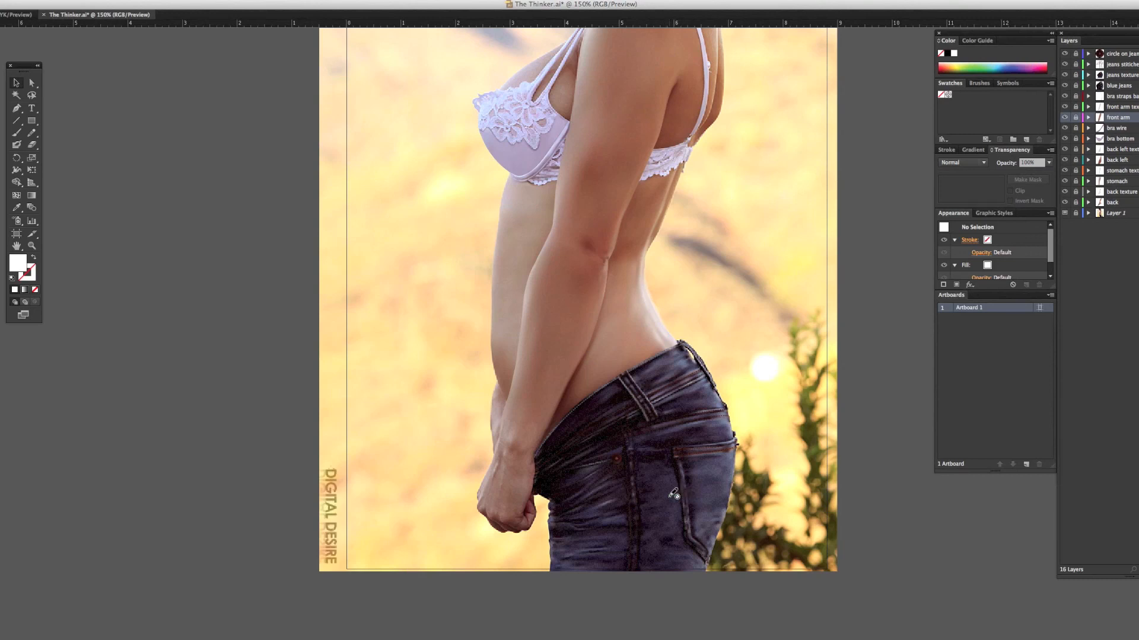